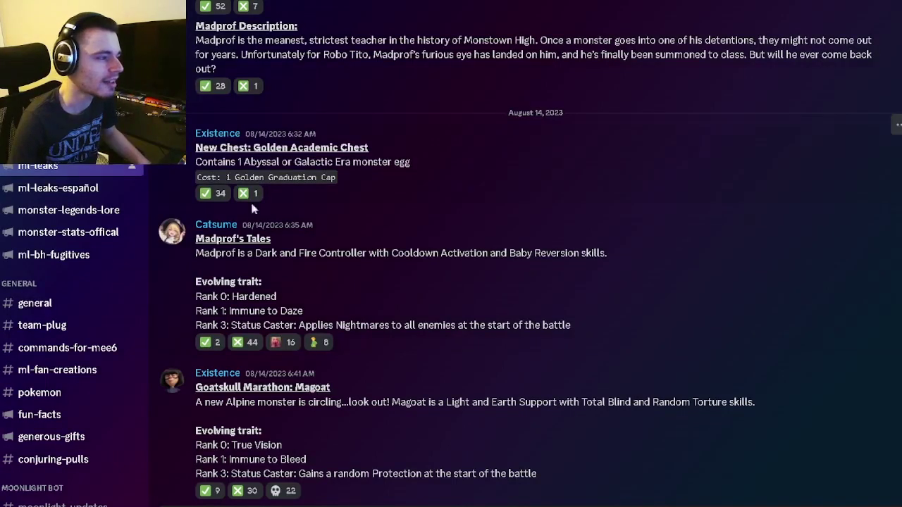
mouse_move(661, 177)
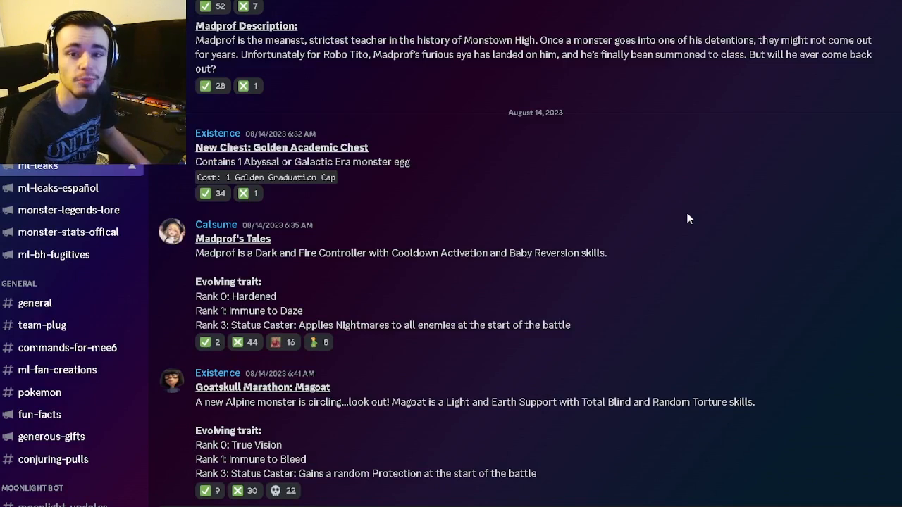
mouse_move(564, 212)
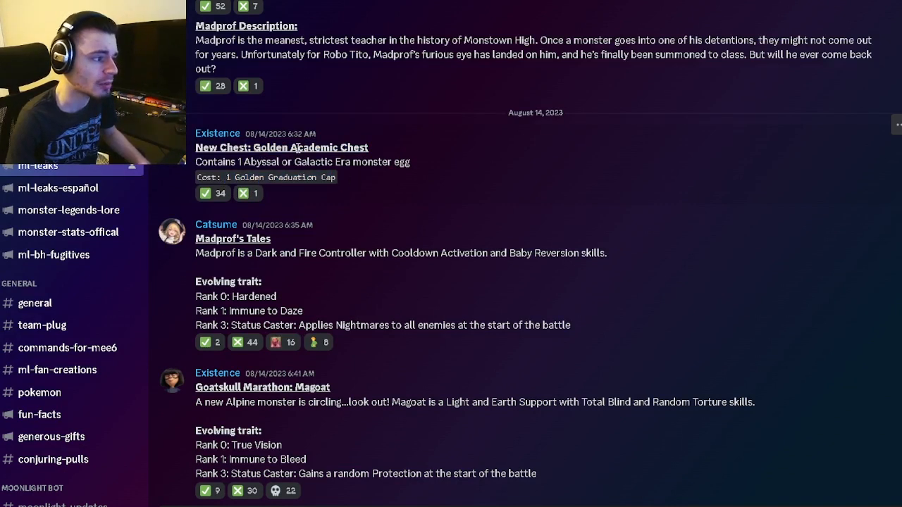
mouse_move(380, 200)
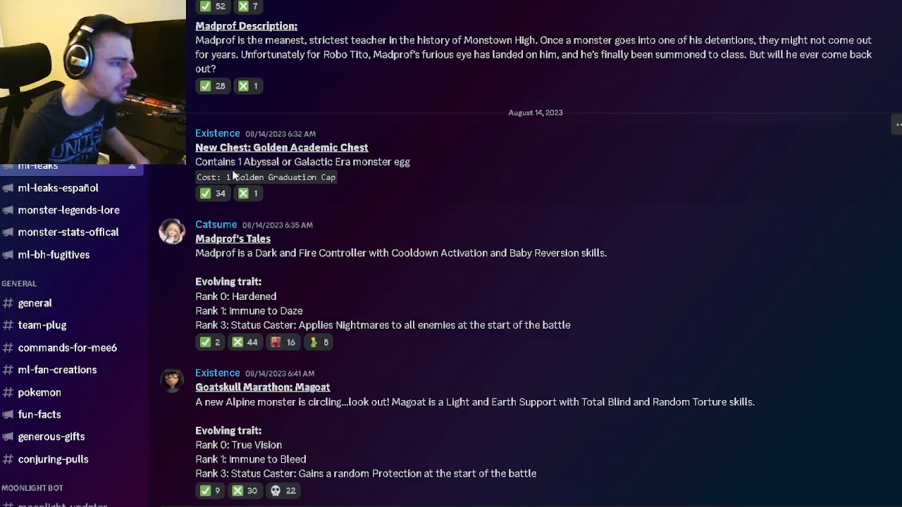
Scroll past Upcoming Mini-Mazes, selecting 'Gaspagore', to the Ancient Relic Challenge and Madprof's Tales posts.
triple_click(303, 161)
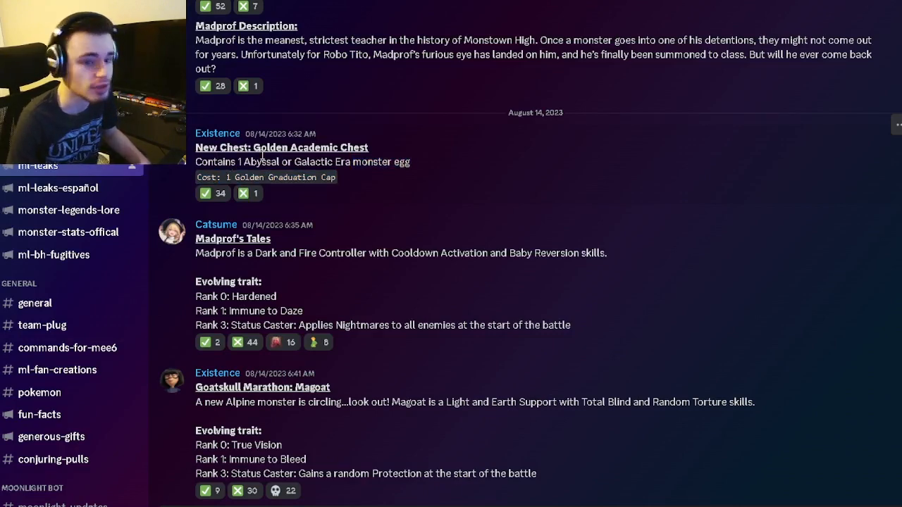
scroll(down, 3)
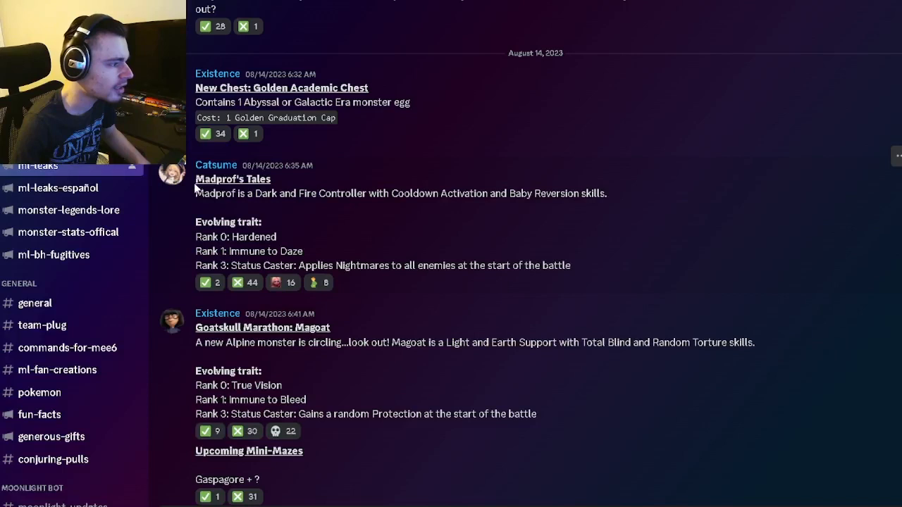
mouse_move(263, 229)
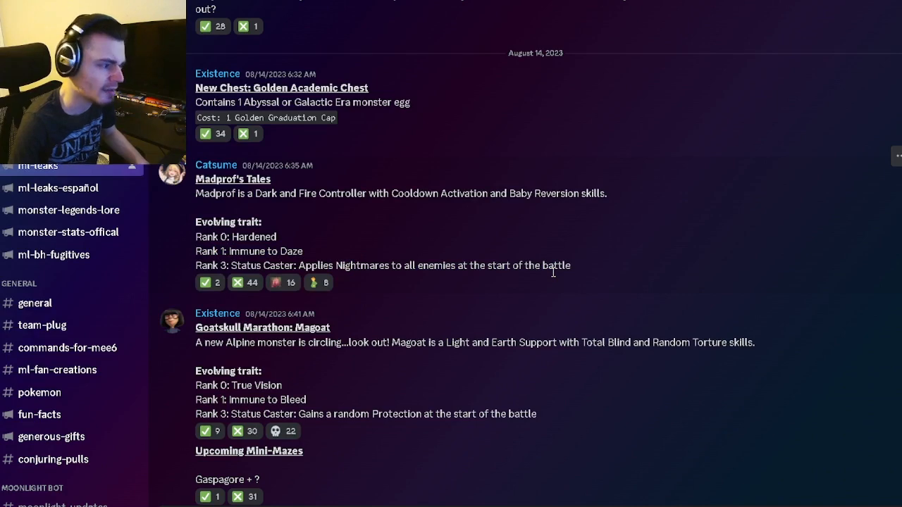
scroll(down, 3)
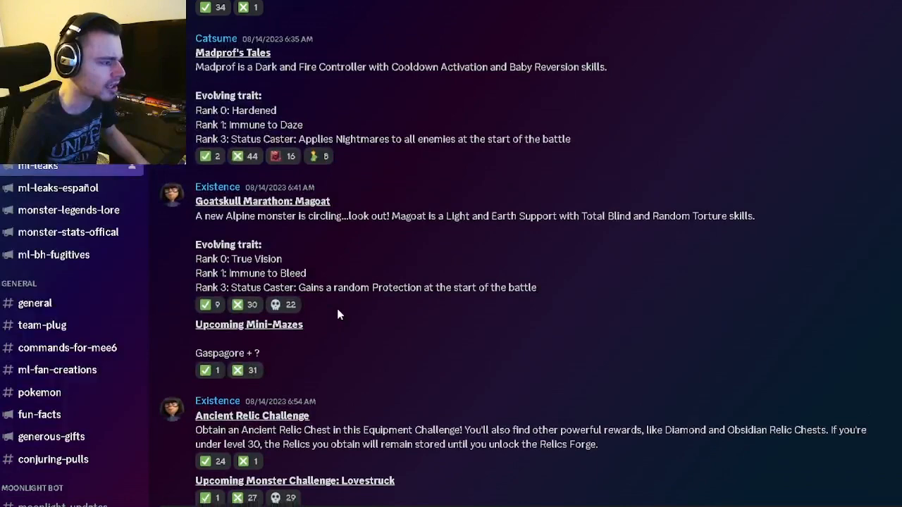
scroll(down, 3)
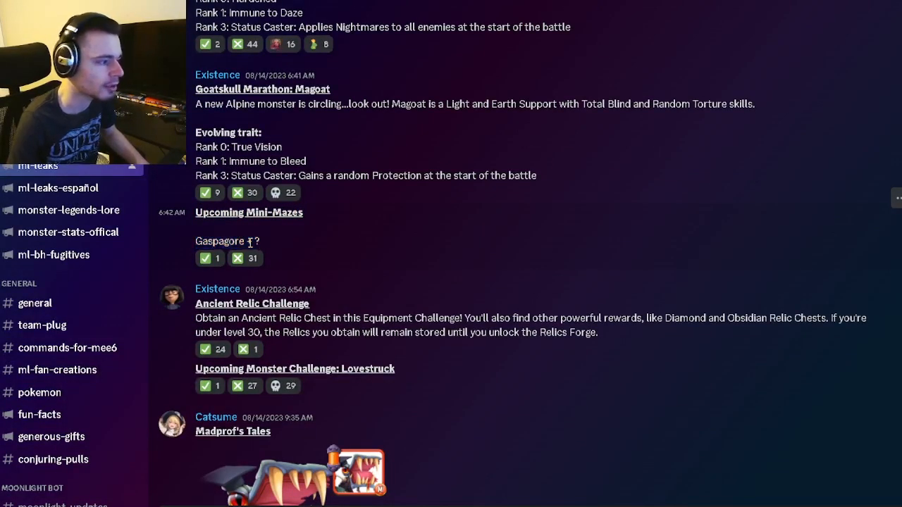
double_click(215, 241)
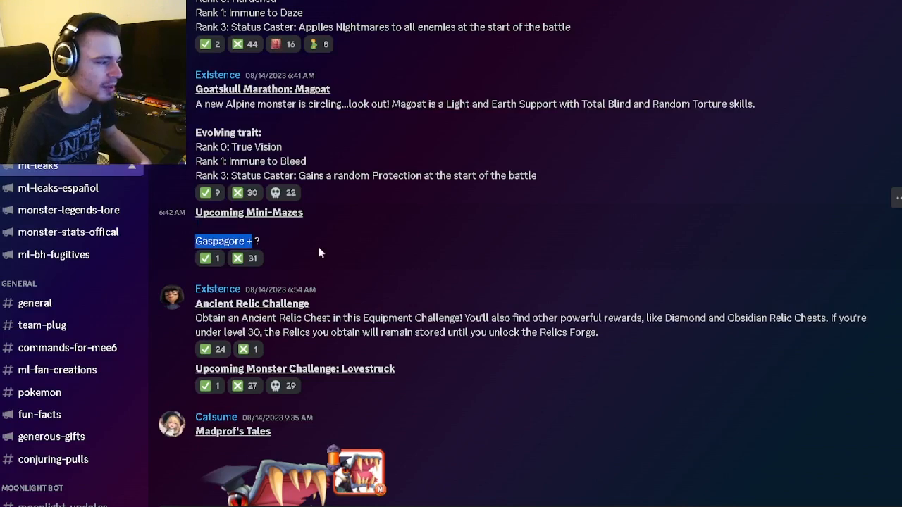
scroll(down, 3)
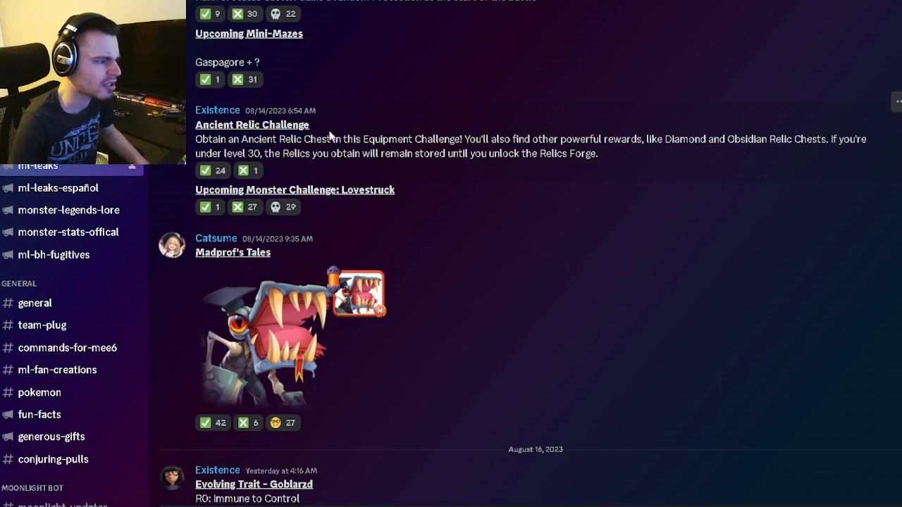
mouse_move(472, 134)
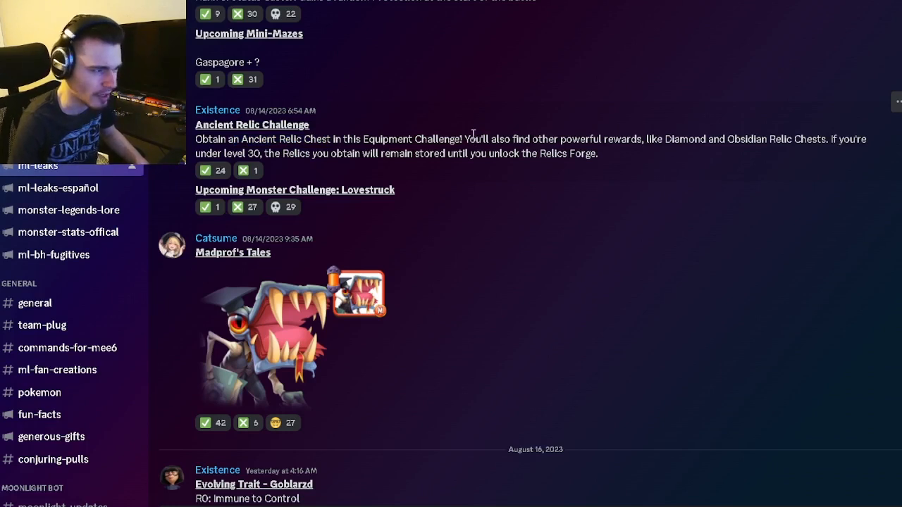
drag(196, 125, 600, 153)
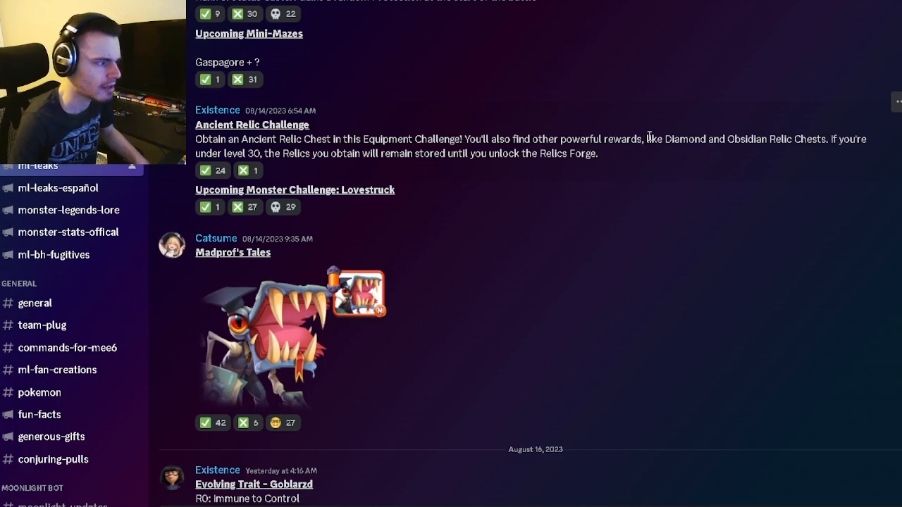
mouse_move(374, 190)
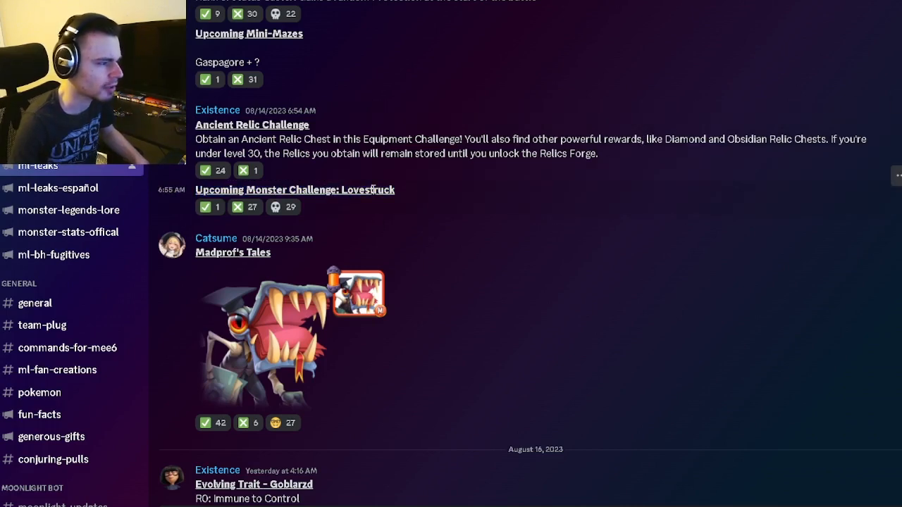
mouse_move(451, 198)
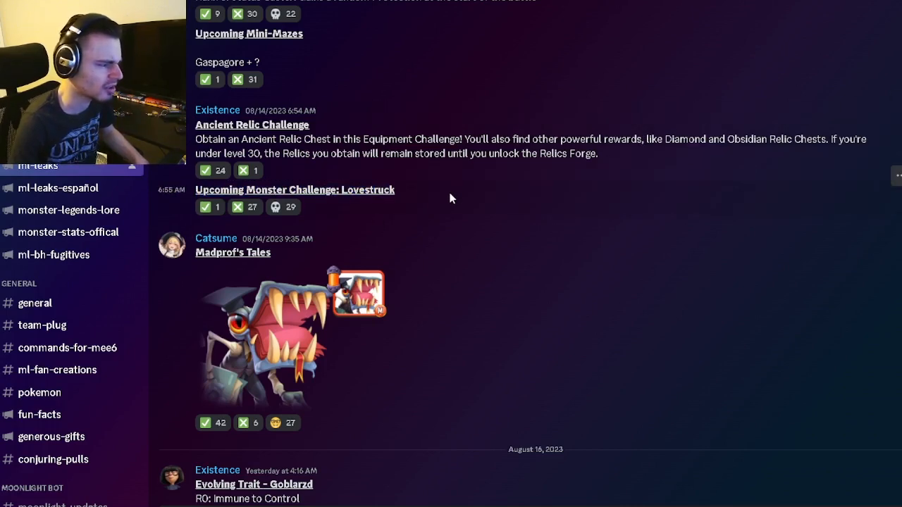
Enlarge the Madprof artwork, then scroll on to the Goblarzd and Back to School Era Saga posts.
scroll(down, 3)
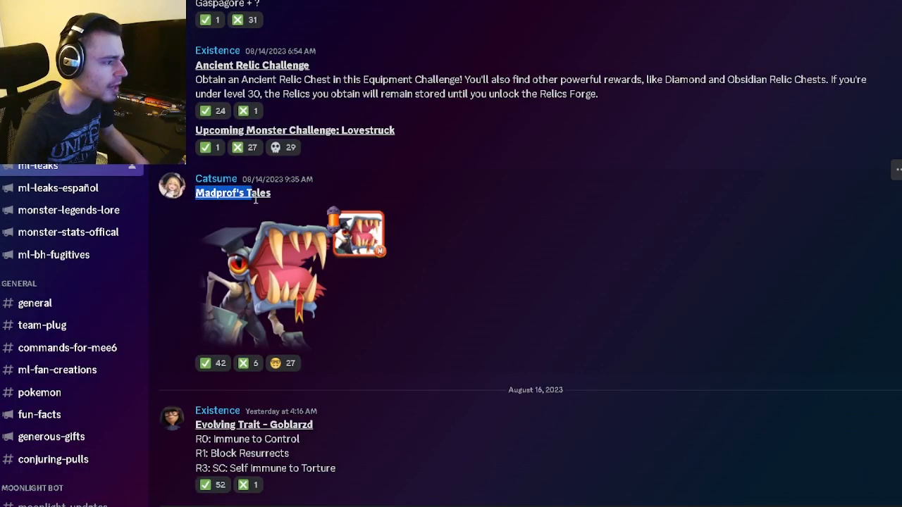
click(268, 275)
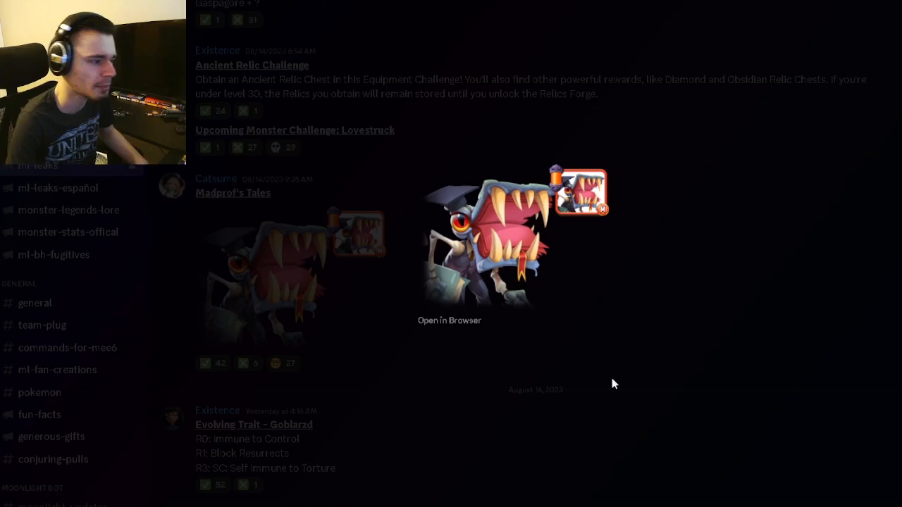
scroll(down, 3)
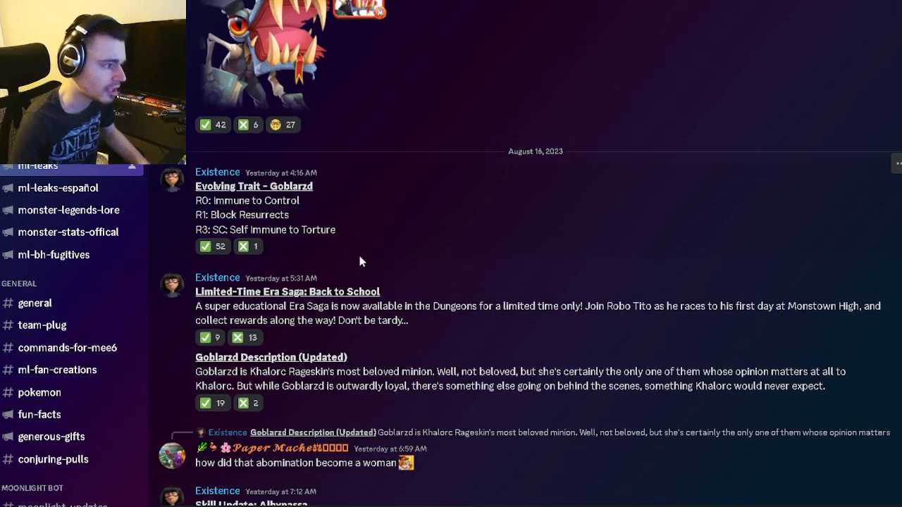
mouse_move(393, 226)
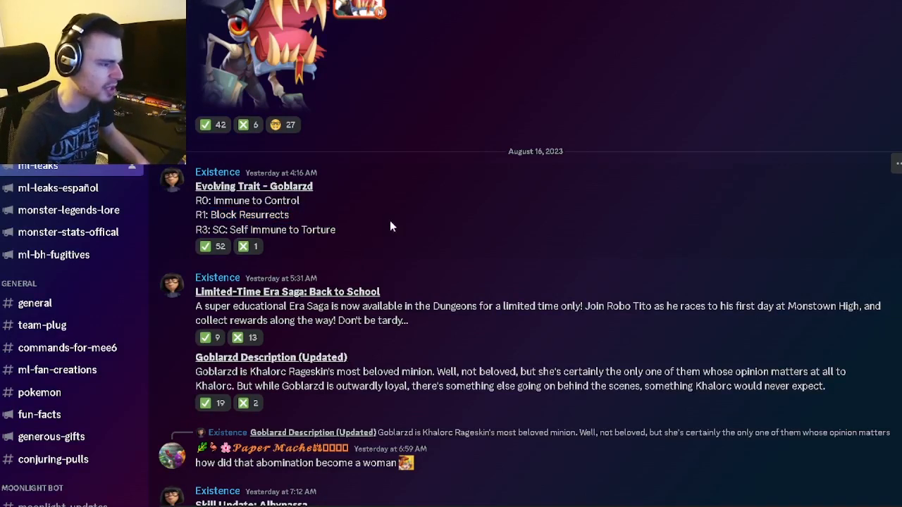
Scroll past the Albynassa skill update and Dolores daily goals to the Goatskull Marathon: Magoat image.
scroll(down, 3)
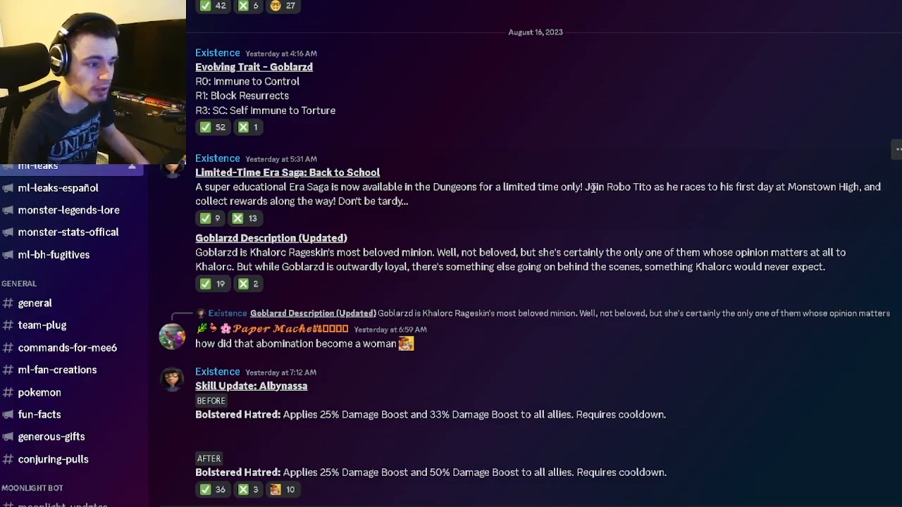
mouse_move(467, 208)
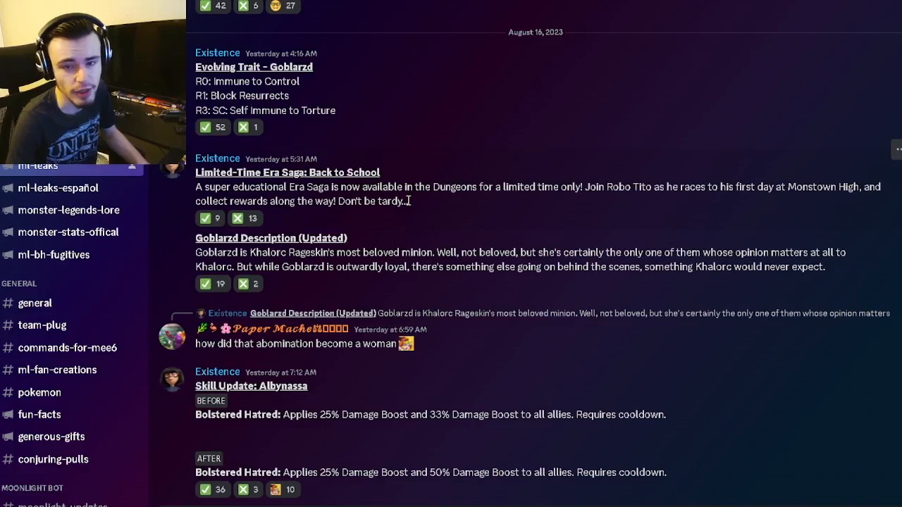
mouse_move(629, 288)
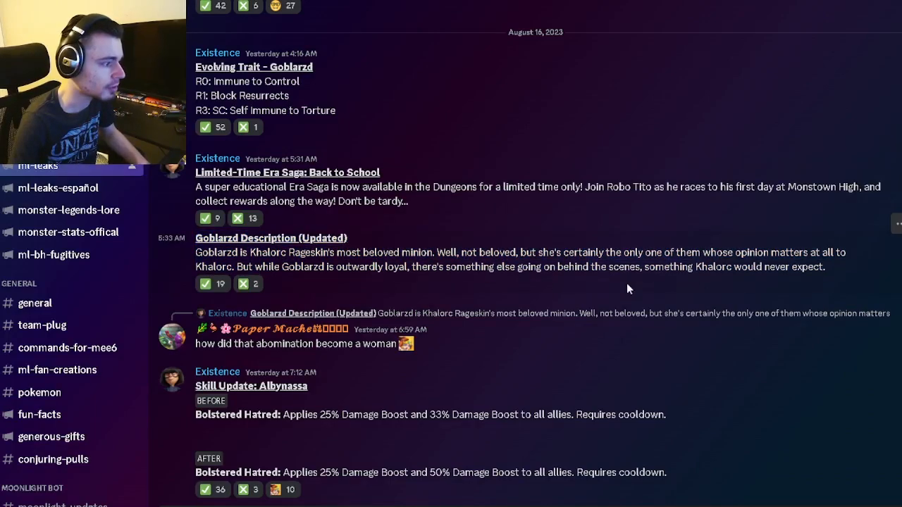
scroll(down, 3)
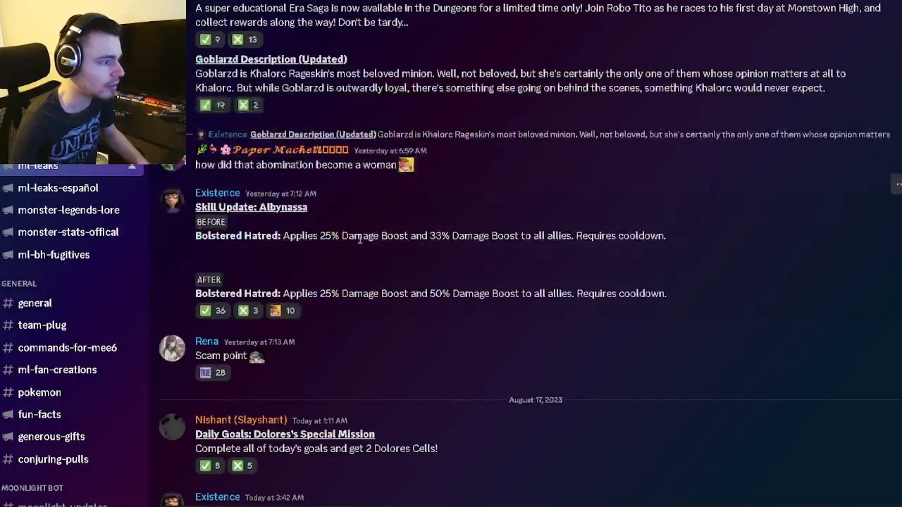
scroll(down, 3)
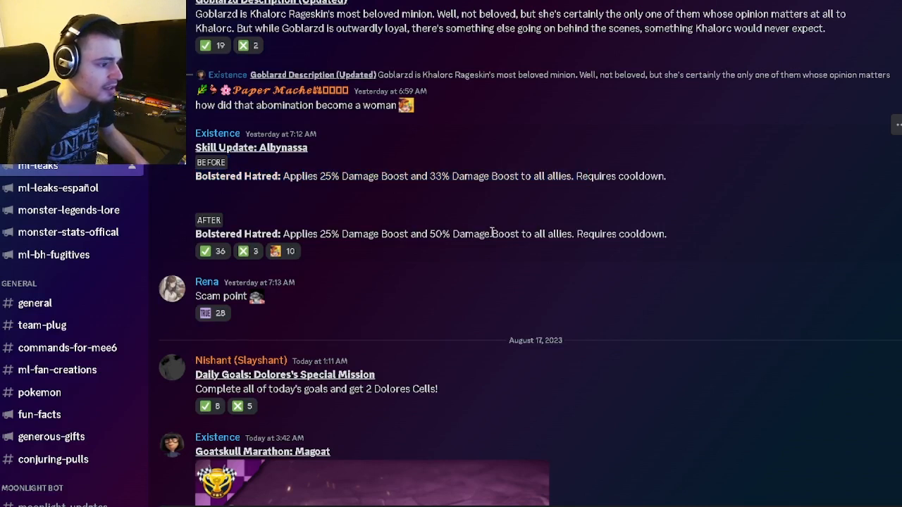
mouse_move(599, 227)
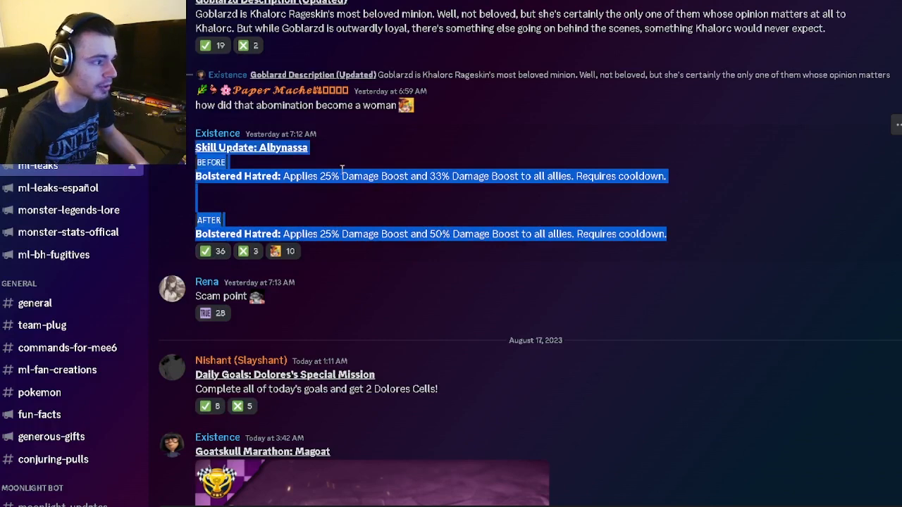
scroll(down, 3)
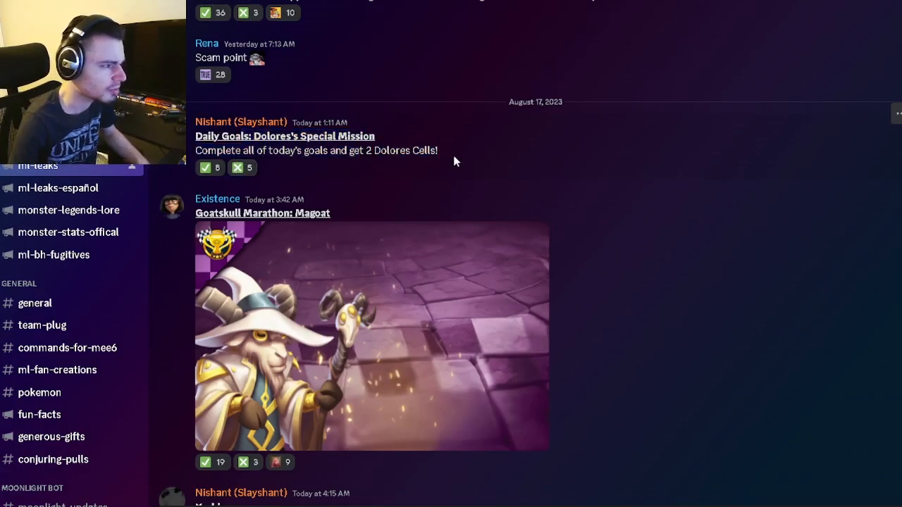
mouse_move(365, 172)
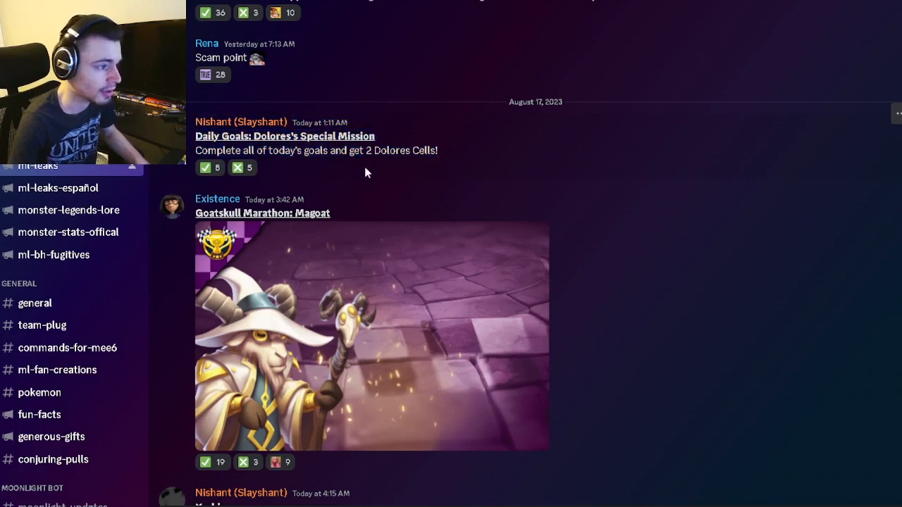
Scroll past the Yoshisama image and highlight 'Fleimgard' in the Upcoming Monsters list.
click(371, 335)
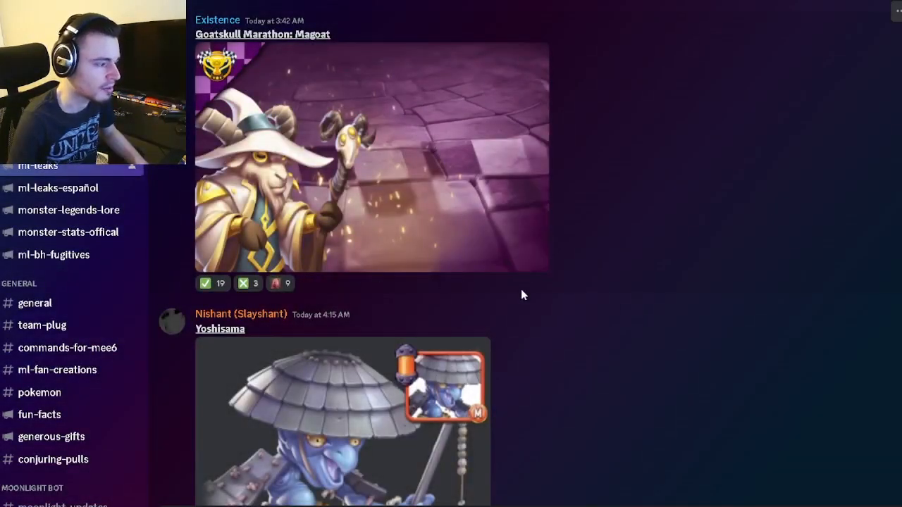
scroll(down, 3)
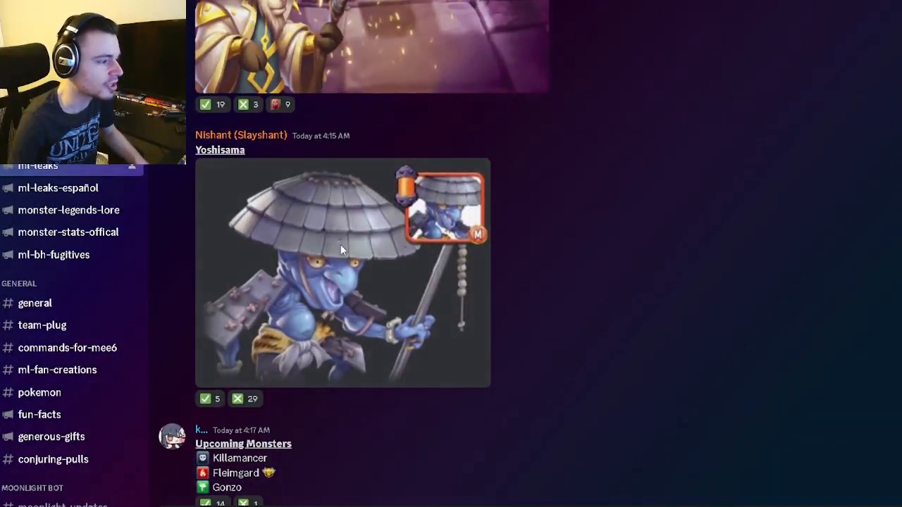
mouse_move(849, 282)
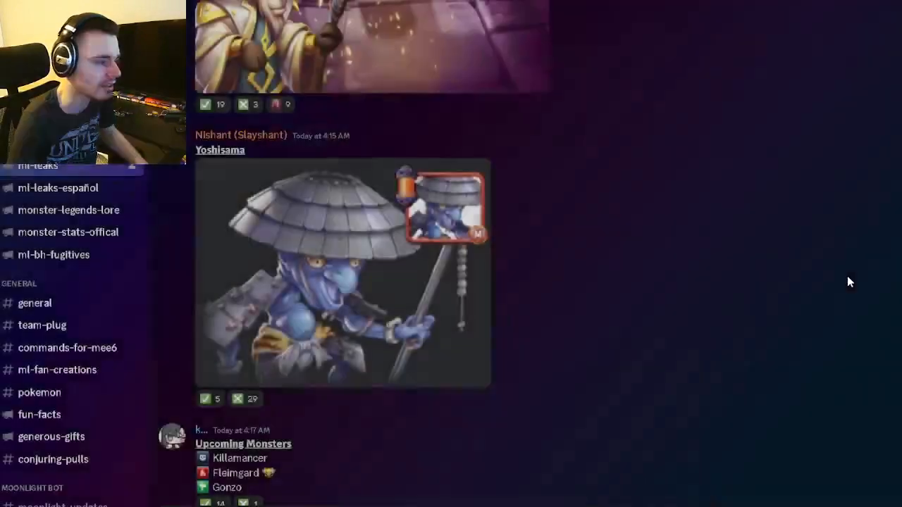
scroll(down, 3)
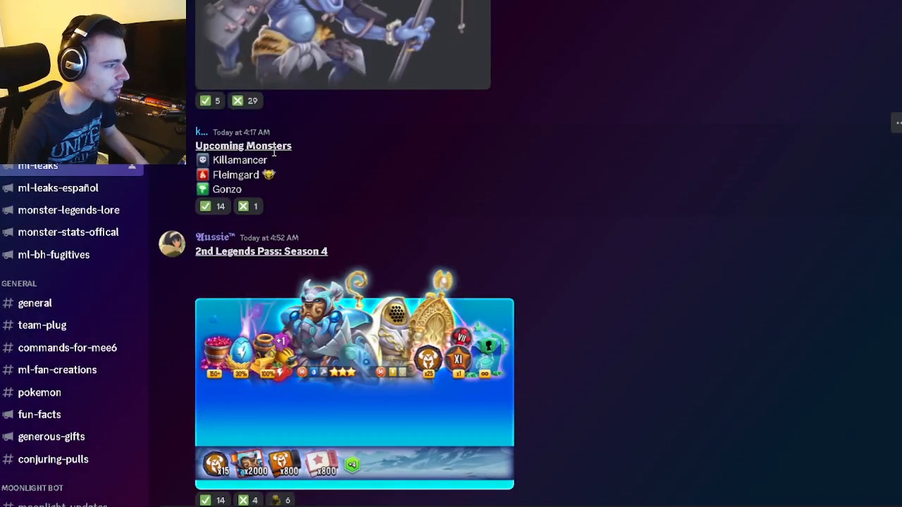
double_click(235, 175)
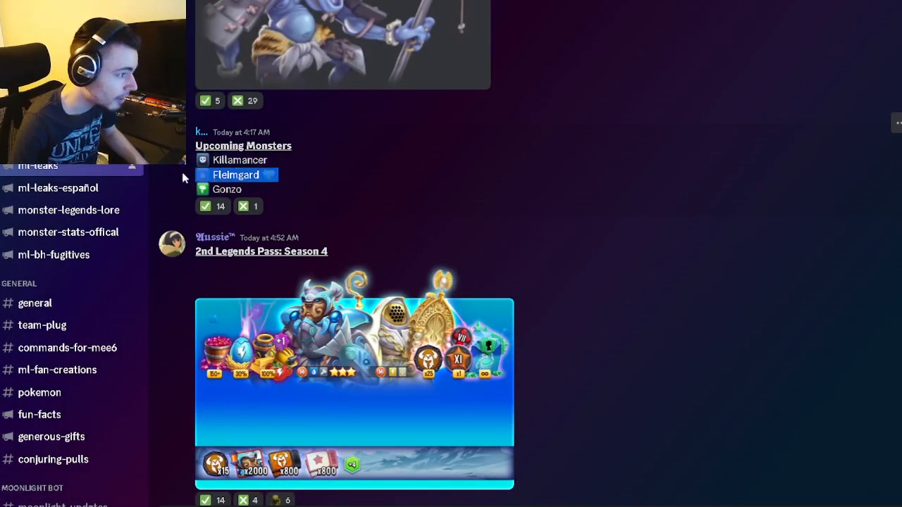
mouse_move(379, 199)
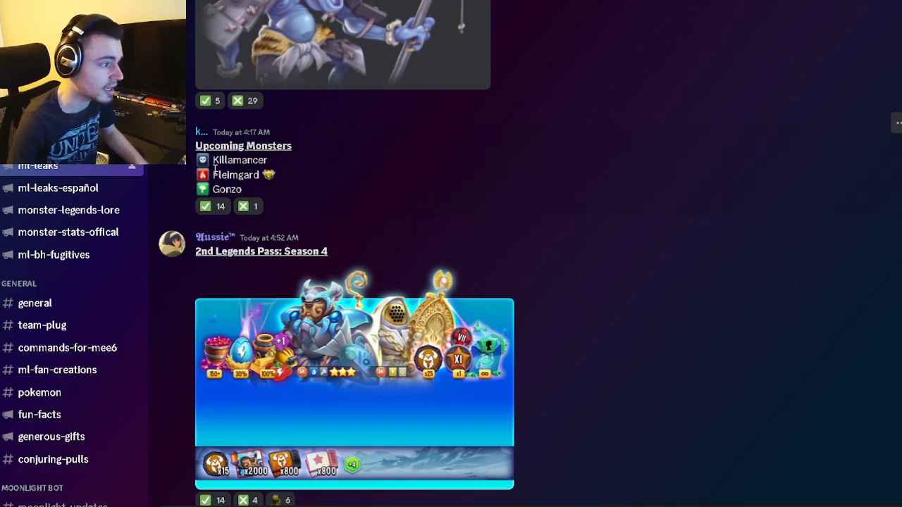
mouse_move(411, 210)
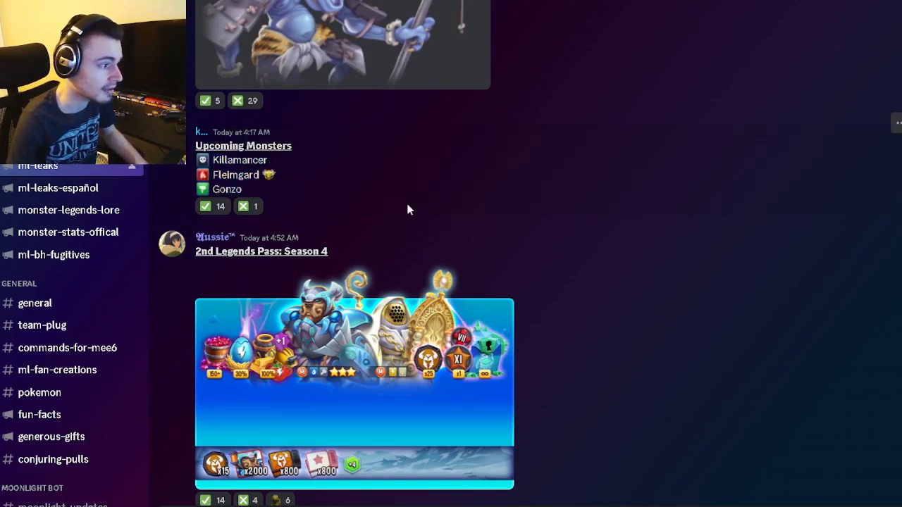
Enlarge the 2nd Legends Pass: Season 4 rewards image.
click(355, 370)
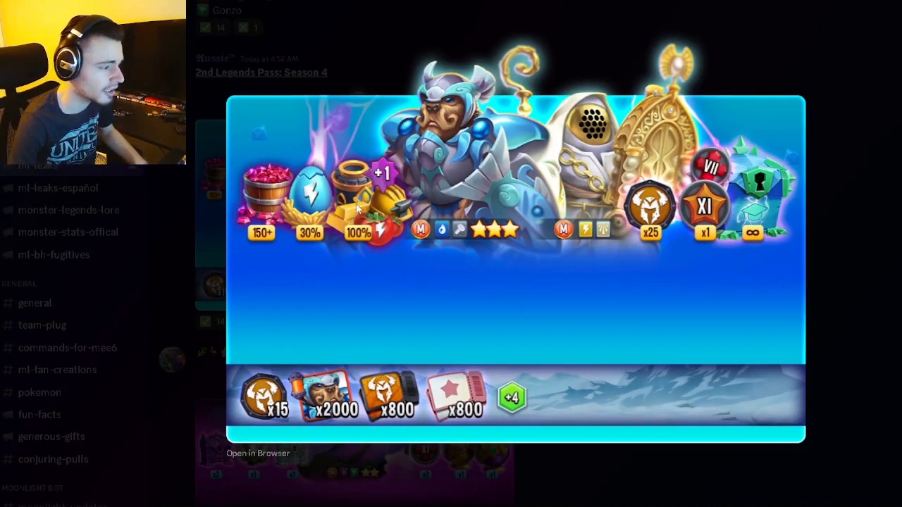
mouse_move(433, 111)
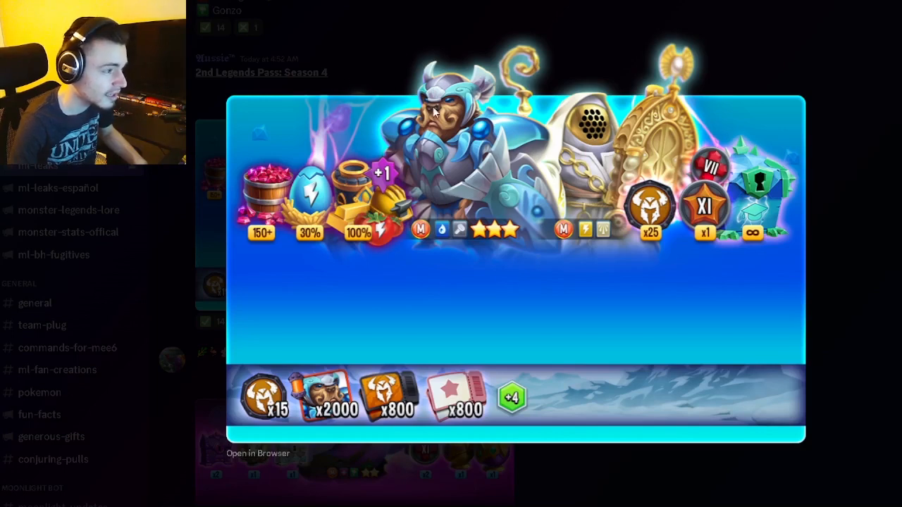
mouse_move(618, 34)
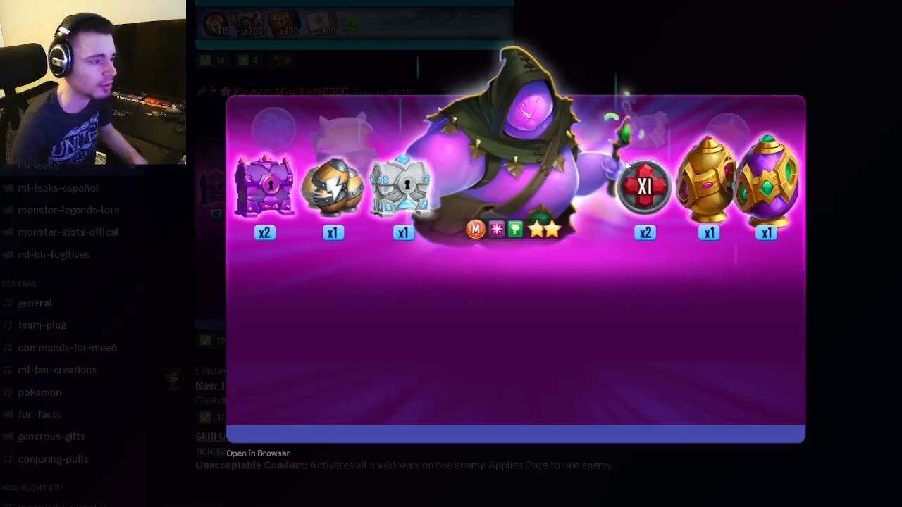
mouse_move(456, 62)
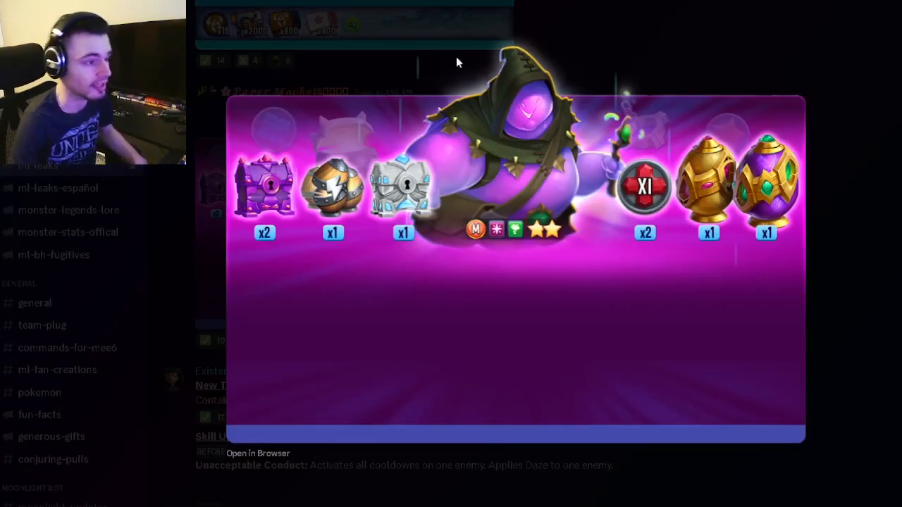
mouse_move(877, 246)
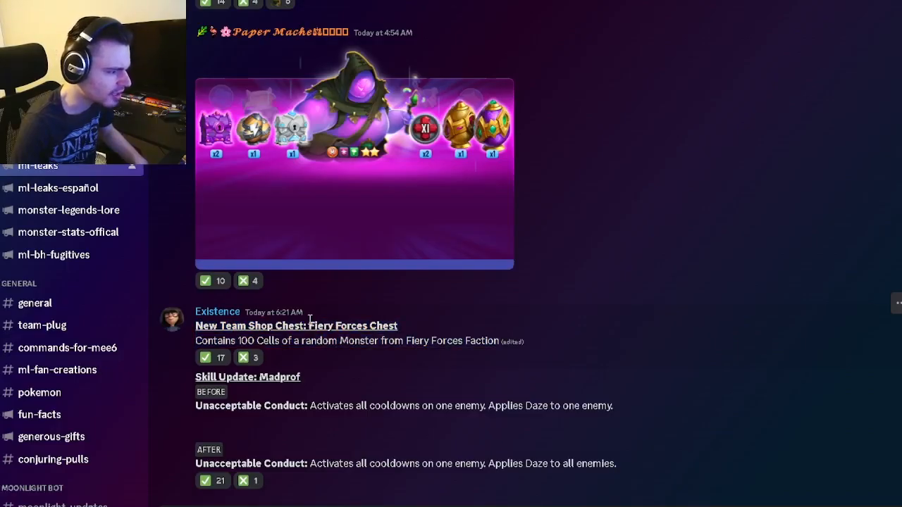
mouse_move(194, 345)
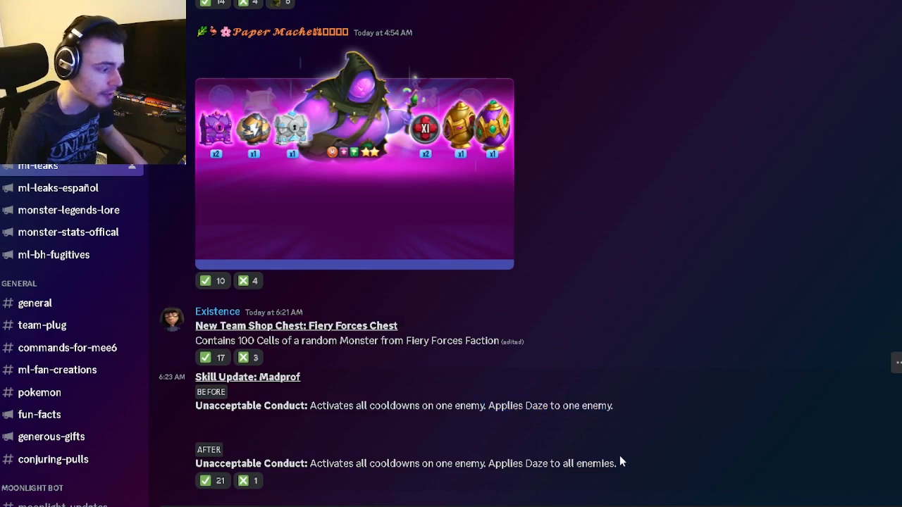
mouse_move(622, 406)
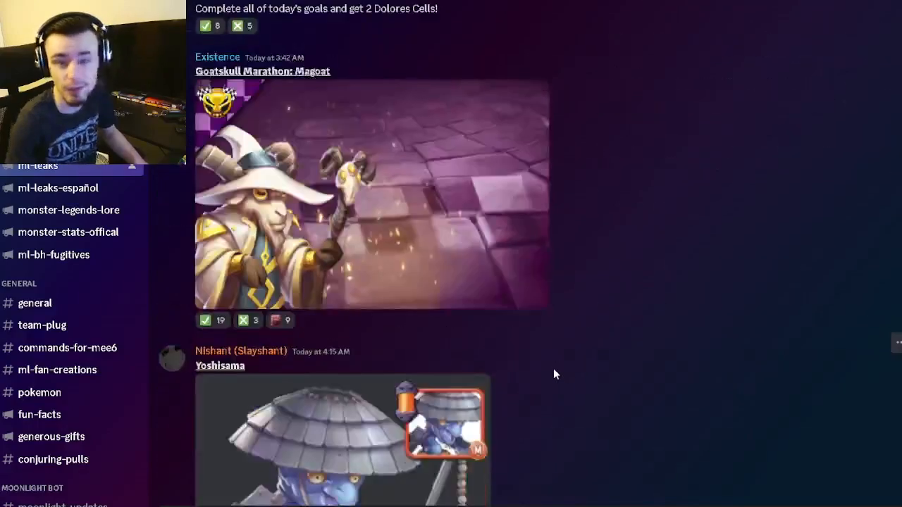
Scroll down to the Fiery Forces Chest and Skill Update: Madprof posts.
scroll(down, 3)
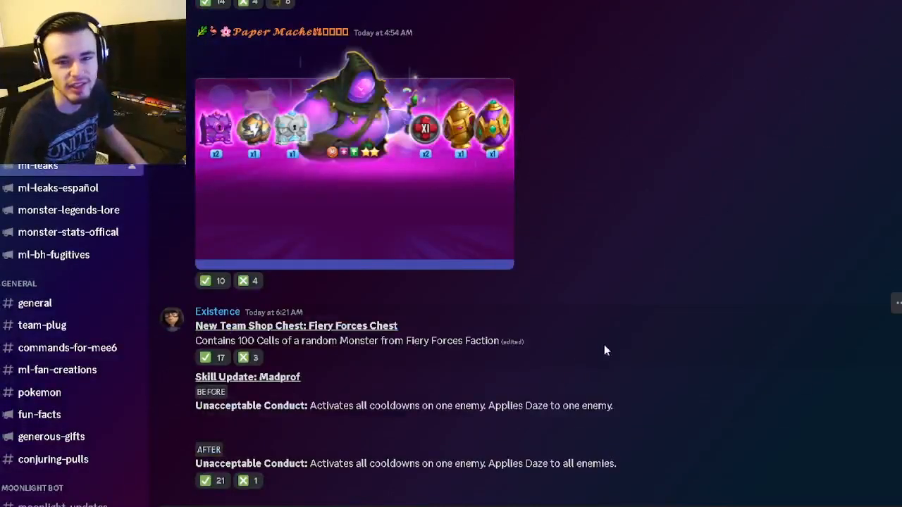